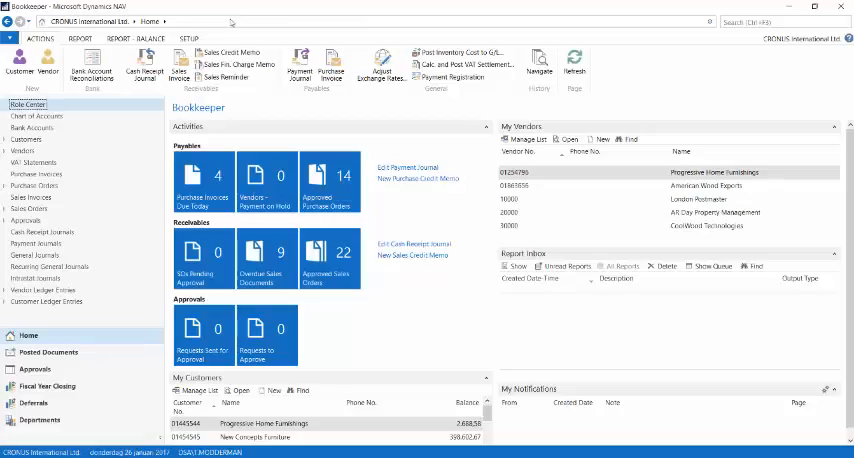
Open the Purchase Invoices list from the Bookkeeper Role Center.
left_click(33, 173)
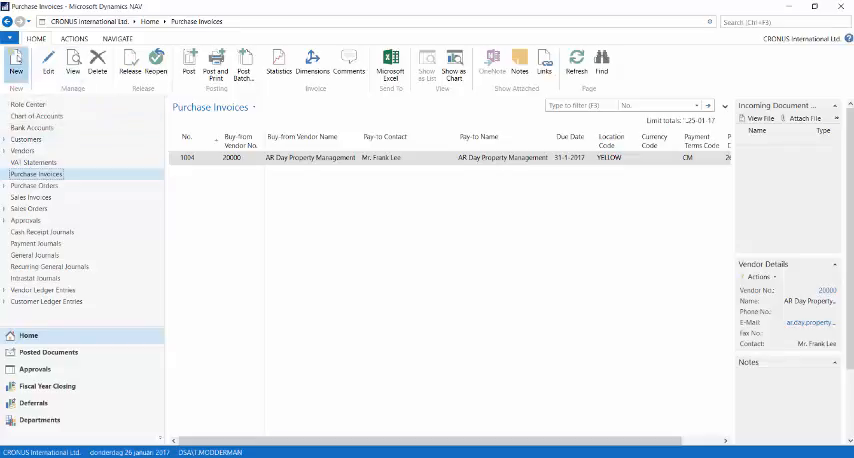
Create invoice 1005 for AR Day Property Management with vendor invoice number 7654.
left_click(15, 63)
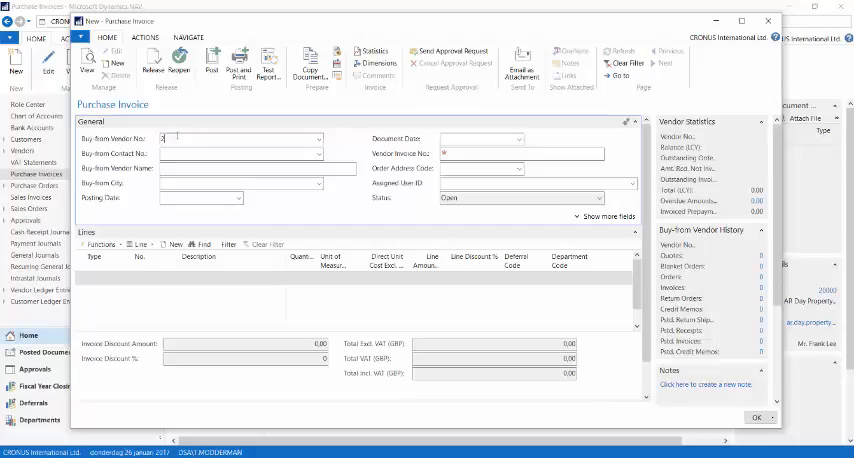
type("20000")
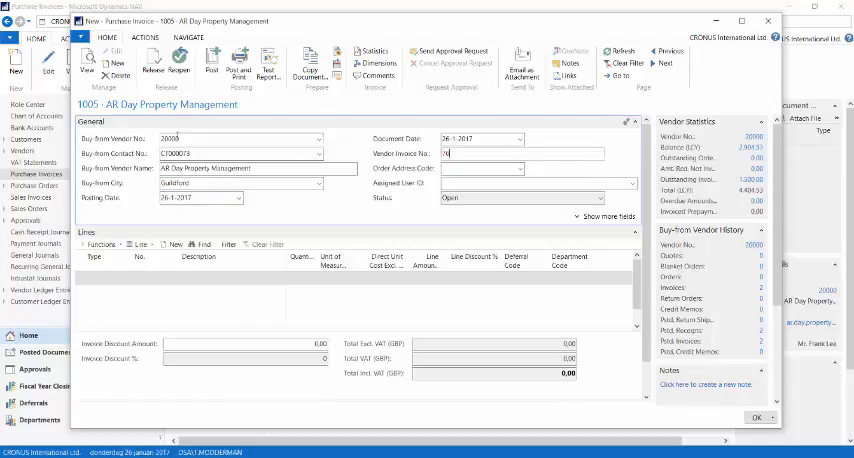
type("7654")
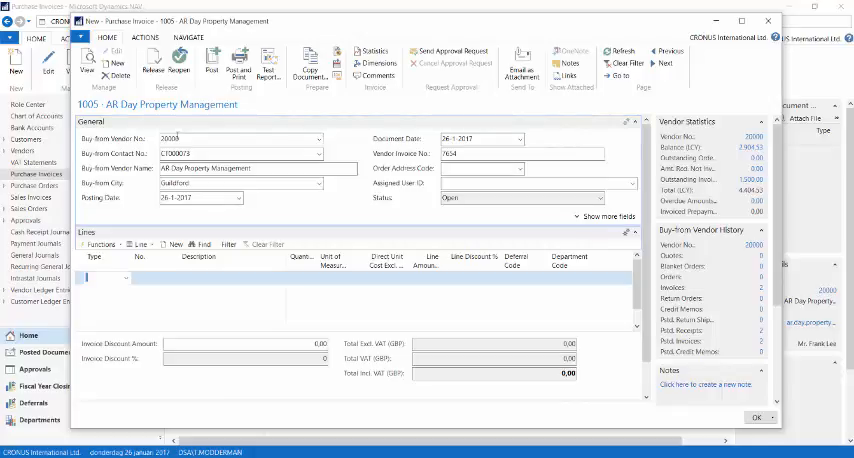
Add a G/L Account line for 8120 at 1,200.00 and look up its account card.
left_click(123, 278)
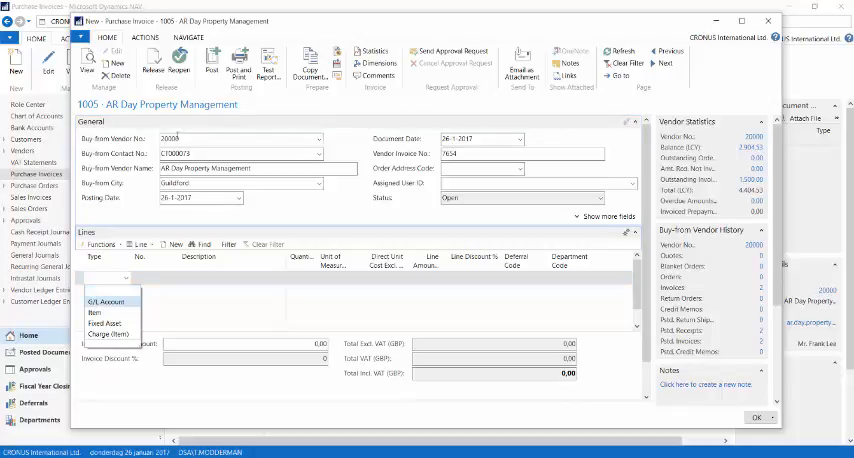
left_click(104, 301)
type("8120")
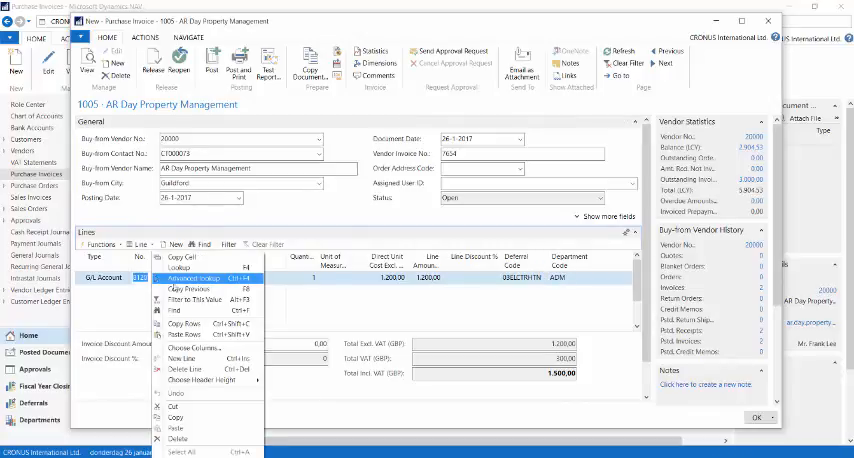
left_click(186, 279)
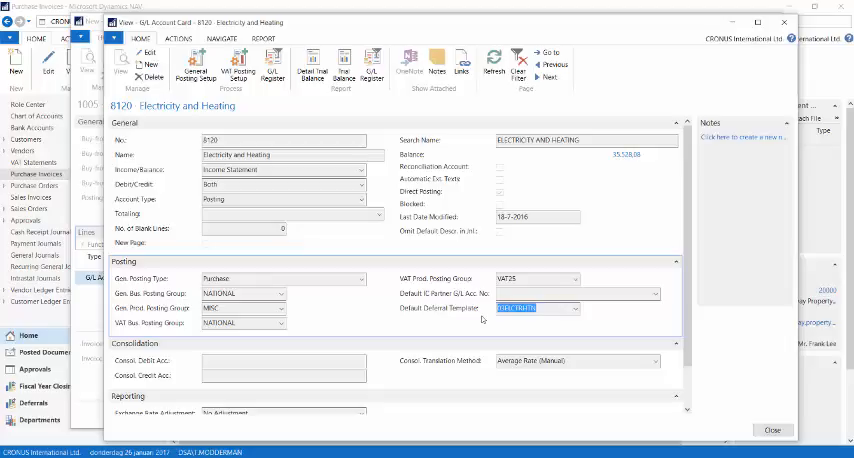
mouse_move(574, 179)
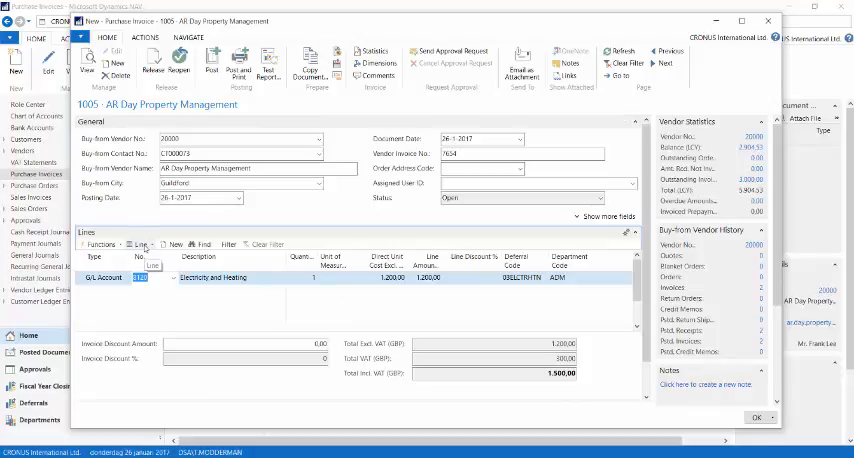
Review the line's deferral schedule spreading 1,200.00 over January–April 2017, then close it.
left_click(141, 243)
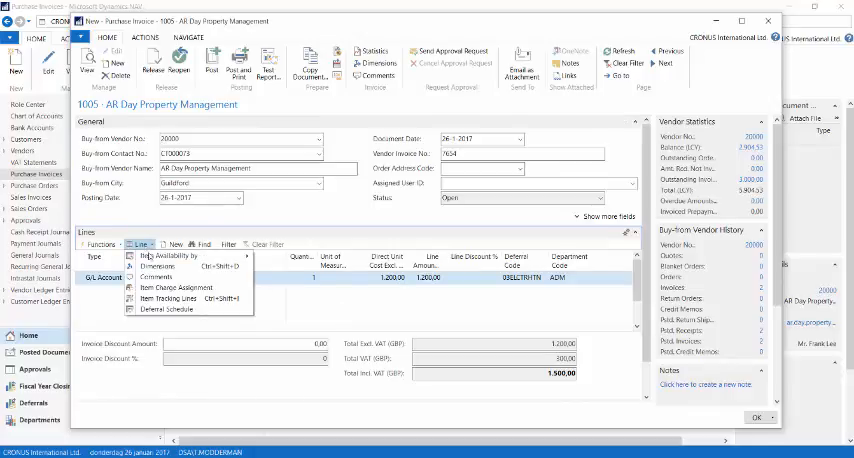
mouse_move(175, 309)
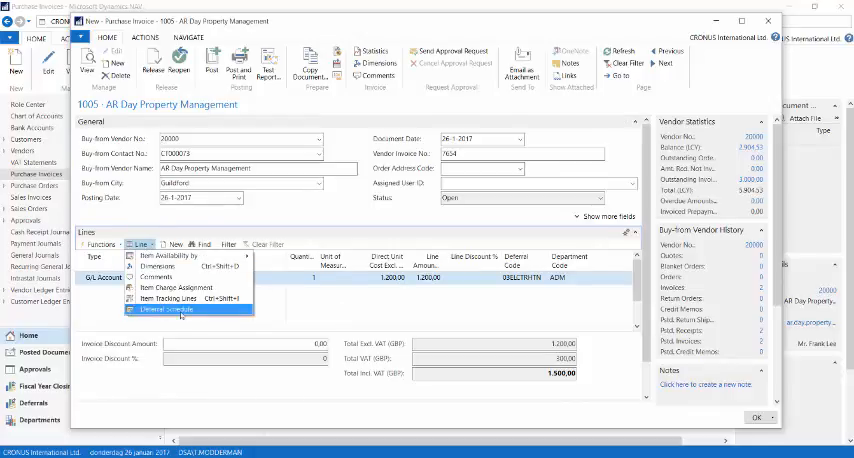
left_click(166, 309)
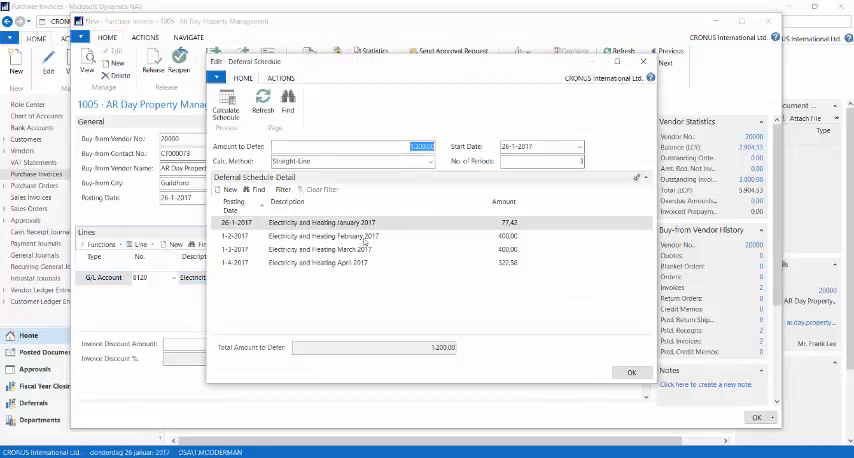
left_click(320, 263)
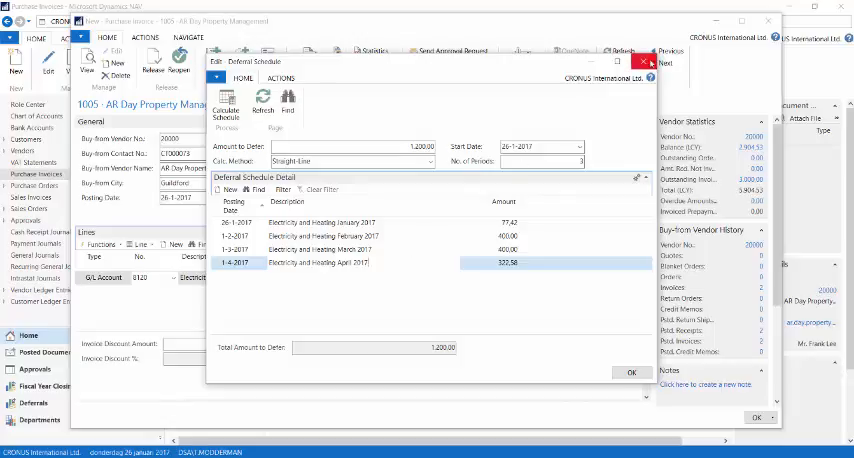
left_click(631, 372)
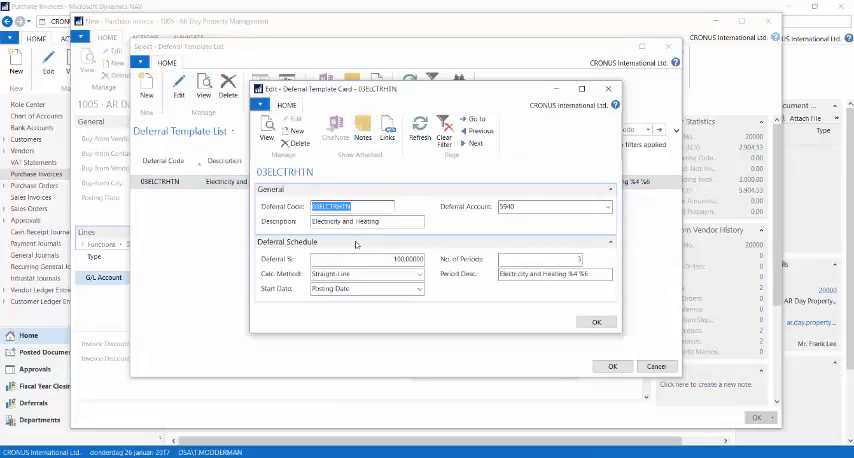
left_click(340, 206)
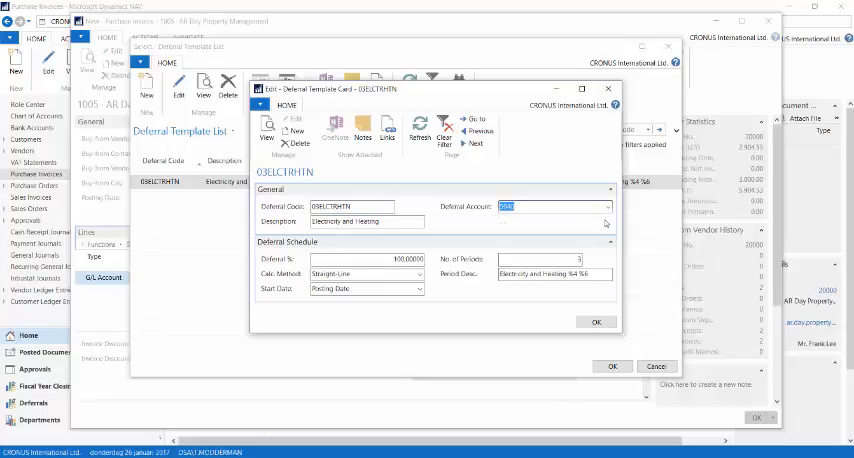
left_click(606, 207)
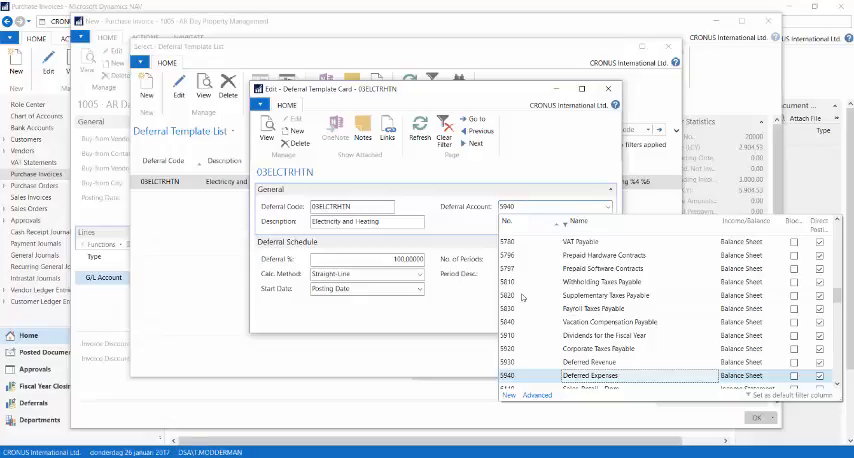
left_click(590, 375)
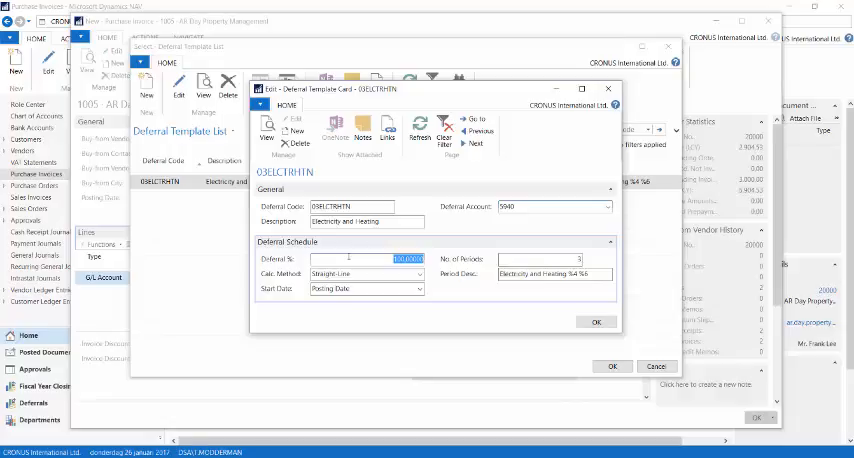
Inspect the 03ELCTRHTN Calc. Method and start-date choices, keeping Straight-Line and Posting Date.
left_click(422, 274)
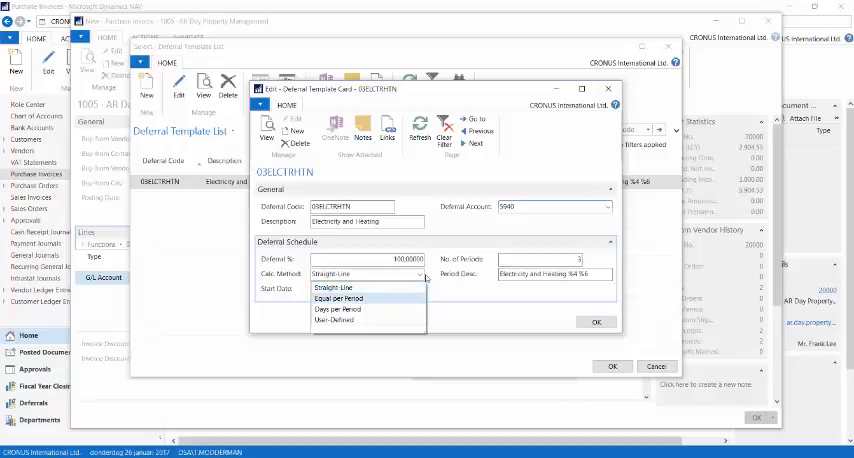
mouse_move(337, 309)
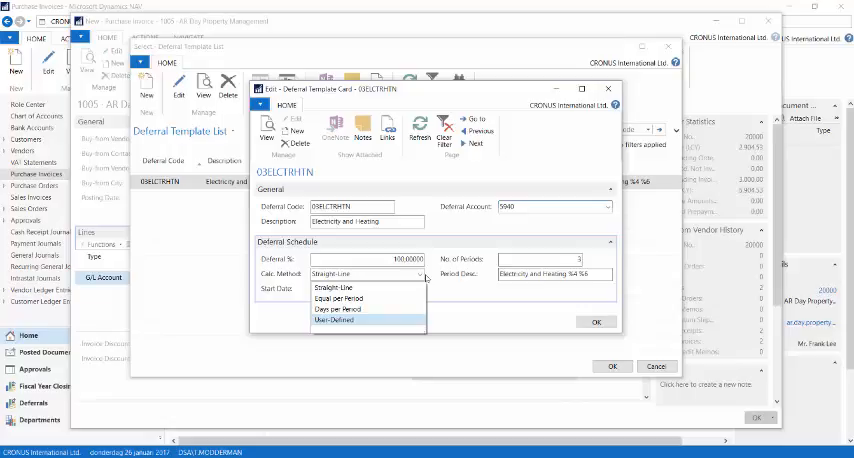
mouse_move(397, 312)
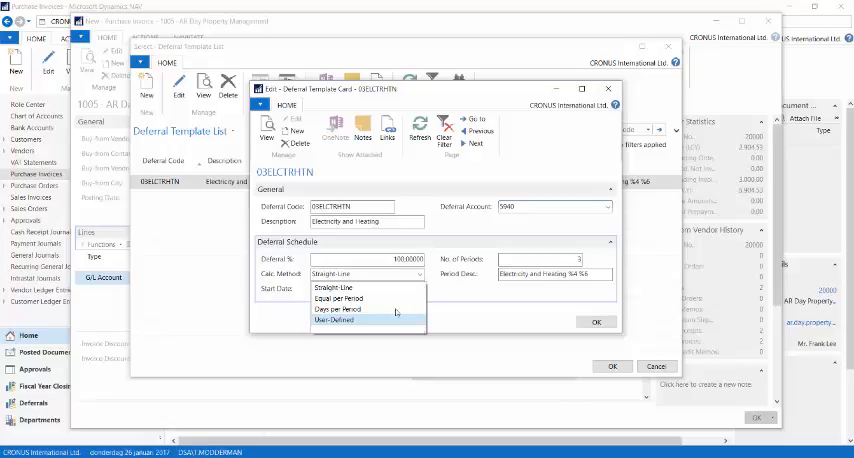
left_click(419, 289)
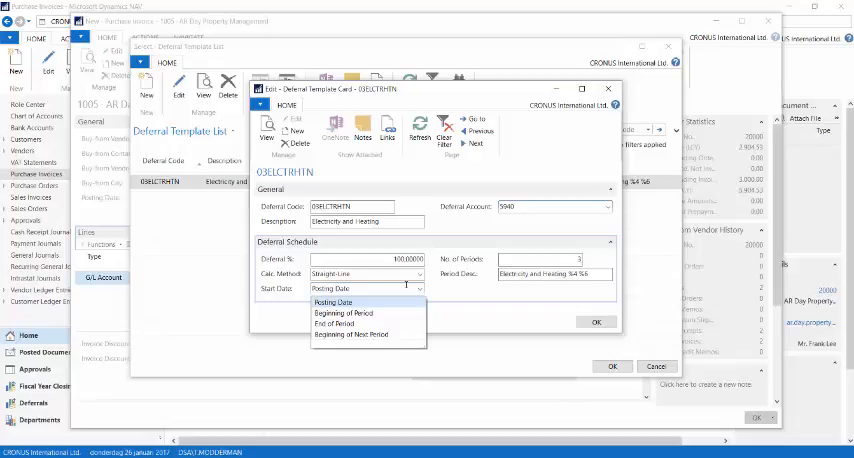
mouse_move(343, 313)
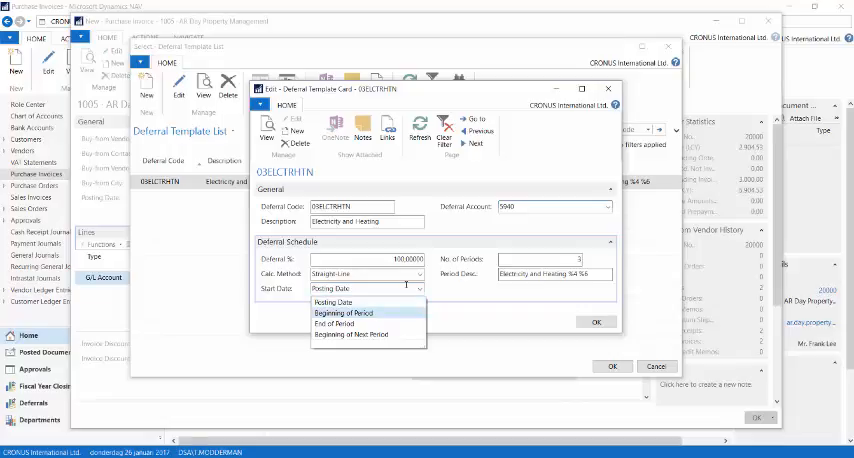
mouse_move(344, 323)
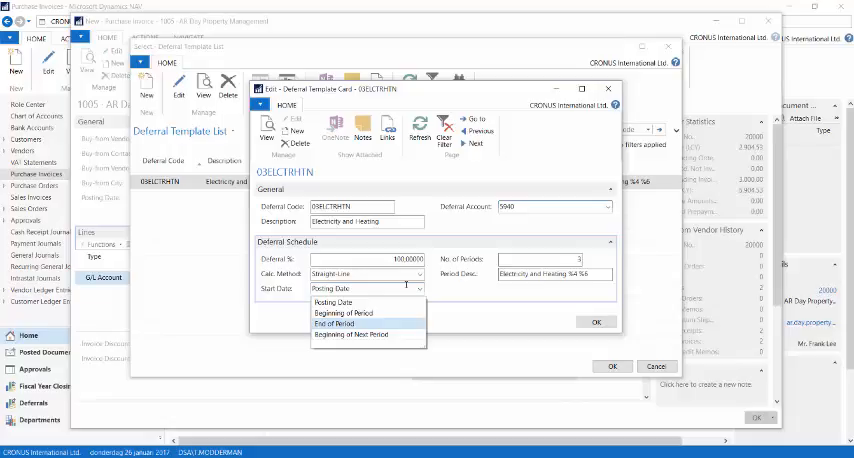
mouse_move(367, 334)
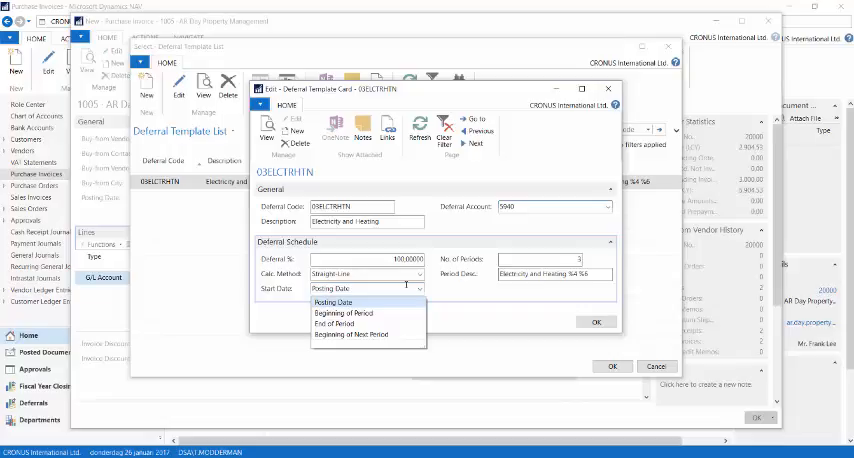
left_click(333, 302)
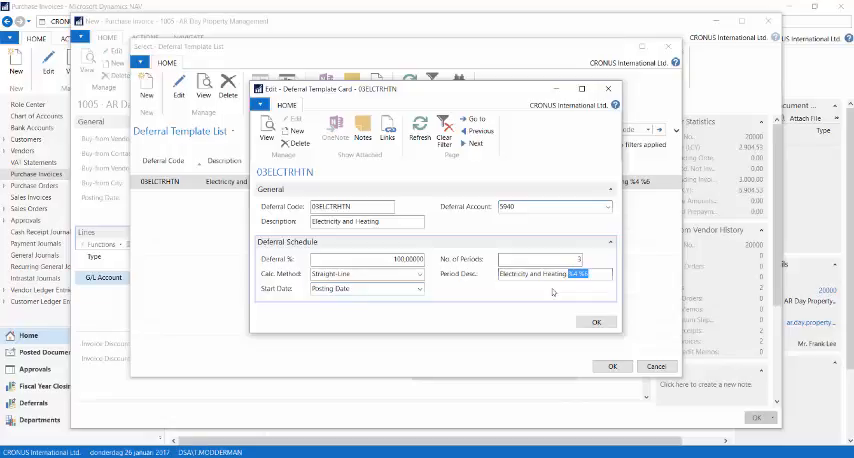
left_click(596, 321)
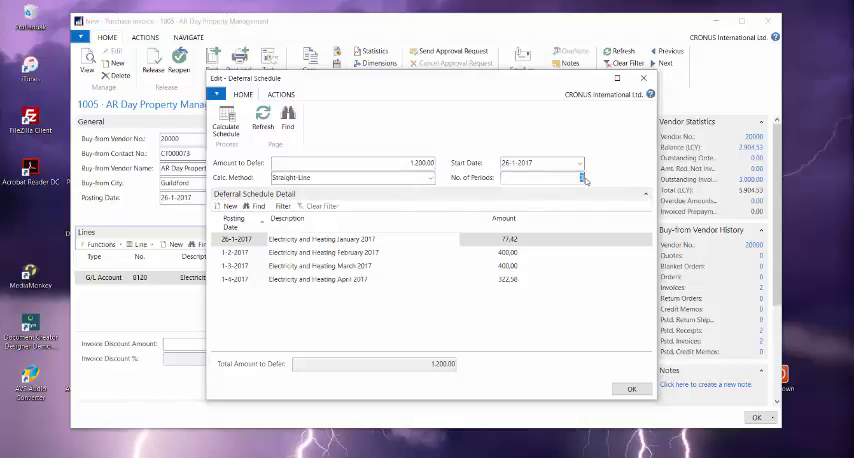
Edit the No. of Periods in the line's deferral schedule.
left_click(565, 177)
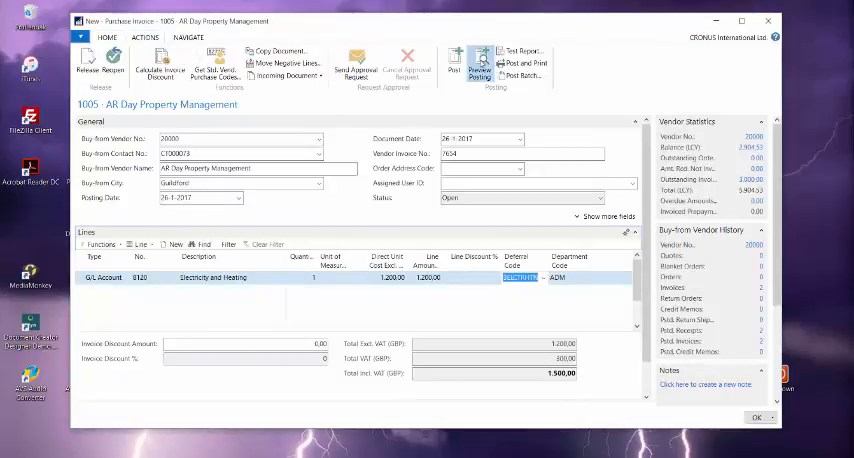
Preview posting invoice 1005 and inspect its 13 G/L entries spanning January–May 2017.
left_click(482, 64)
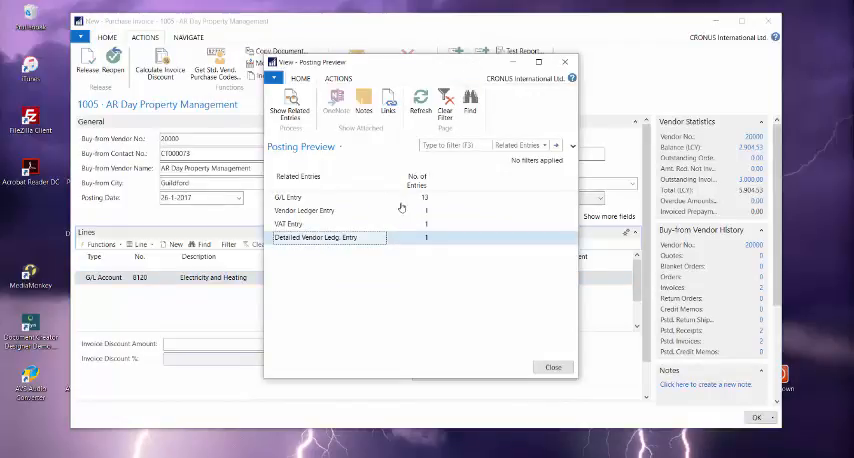
left_click(290, 197)
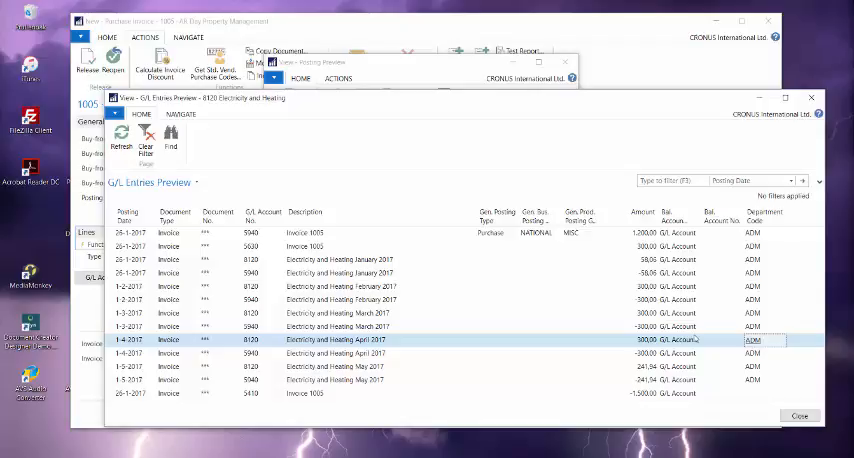
left_click(799, 416)
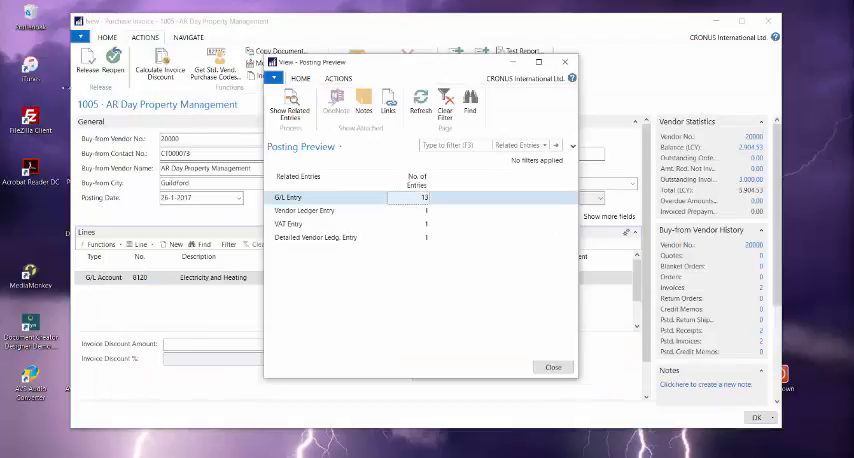
Navigate posted purchase invoice 108036 to see its 5 related G/L entries.
left_click(553, 367)
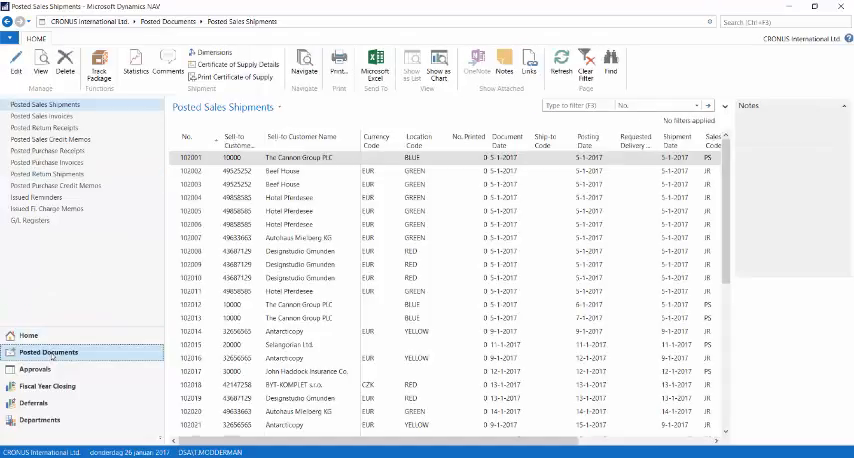
left_click(47, 162)
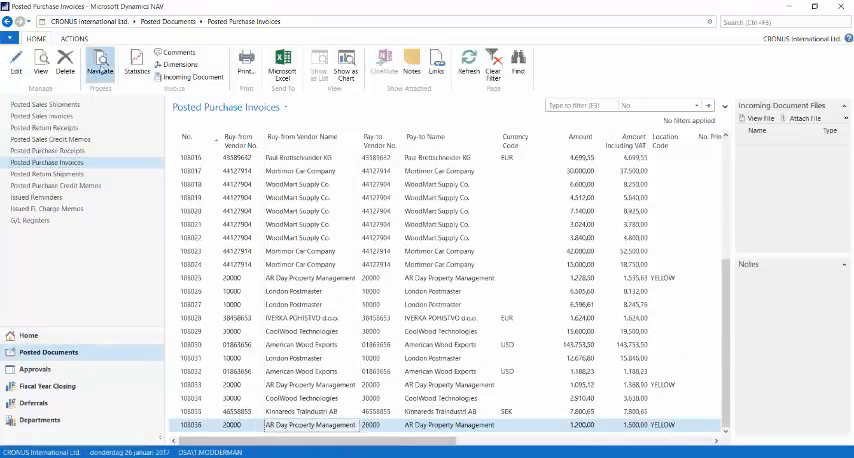
left_click(100, 63)
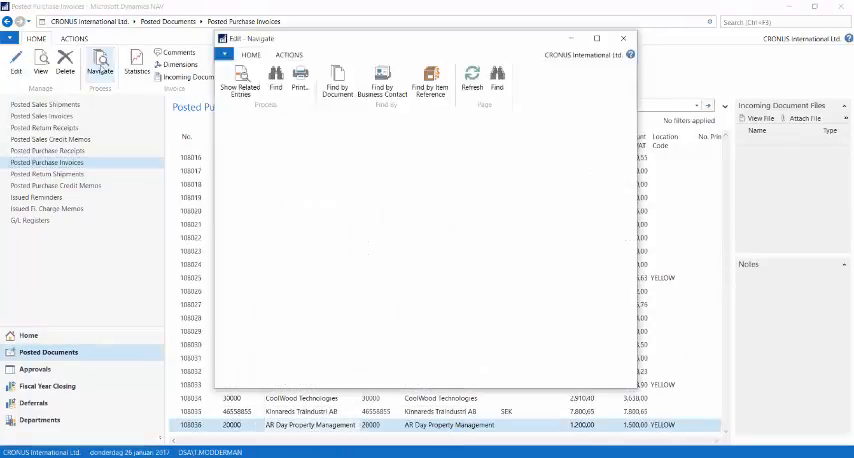
left_click(240, 82)
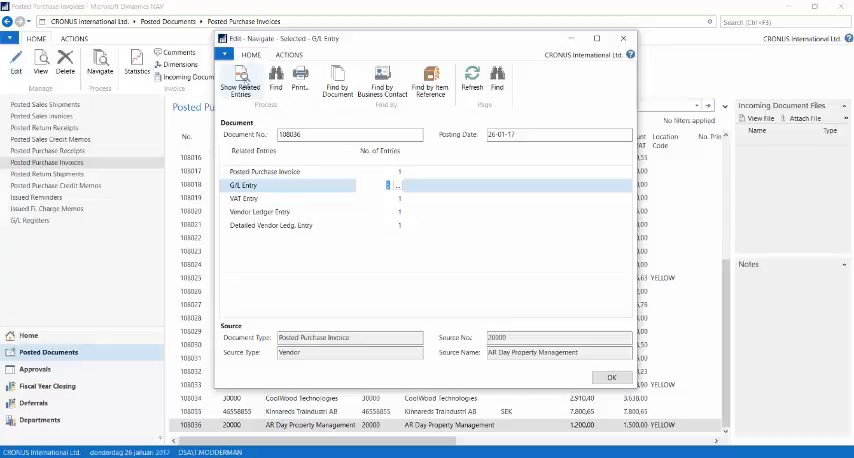
left_click(399, 185)
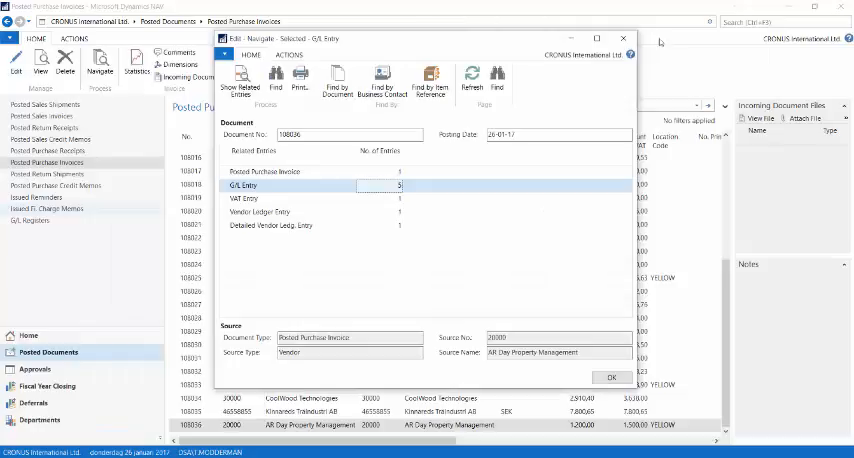
Preview the Purchasing Deferral Summary report with balance as of 26-2-2017.
left_click(611, 377)
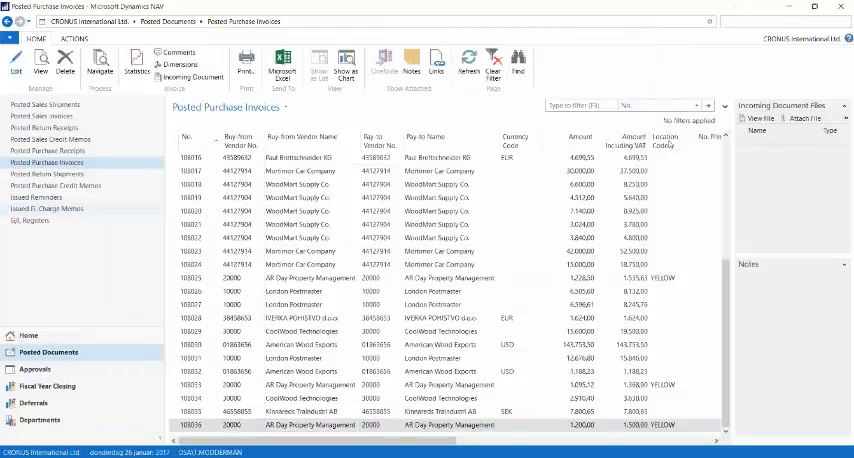
type("purd")
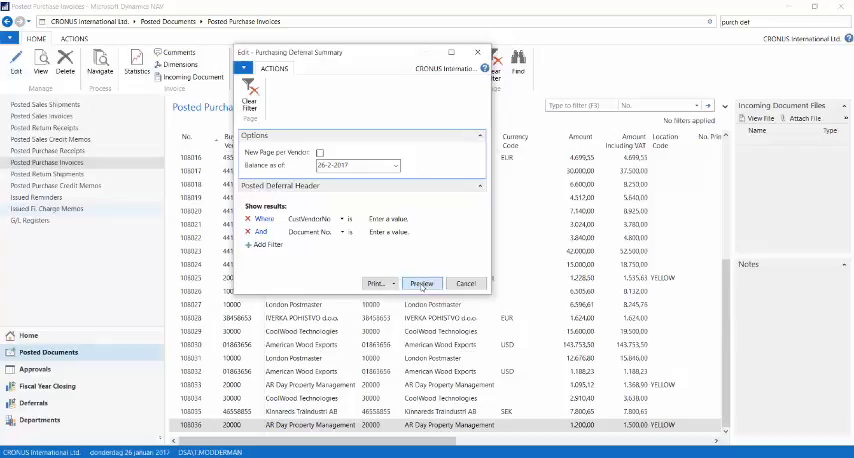
left_click(467, 282)
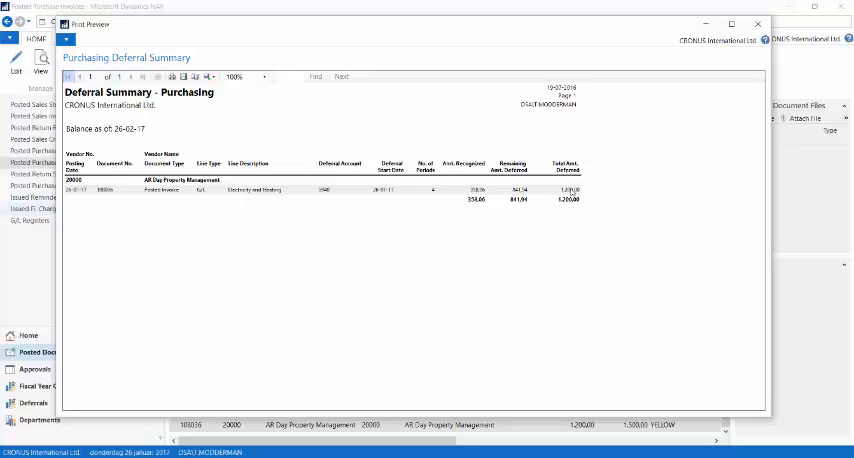
mouse_move(482, 188)
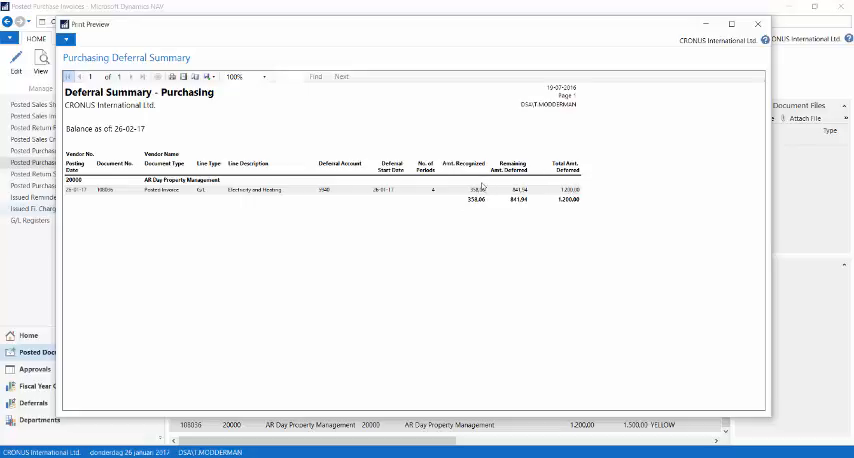
mouse_move(527, 232)
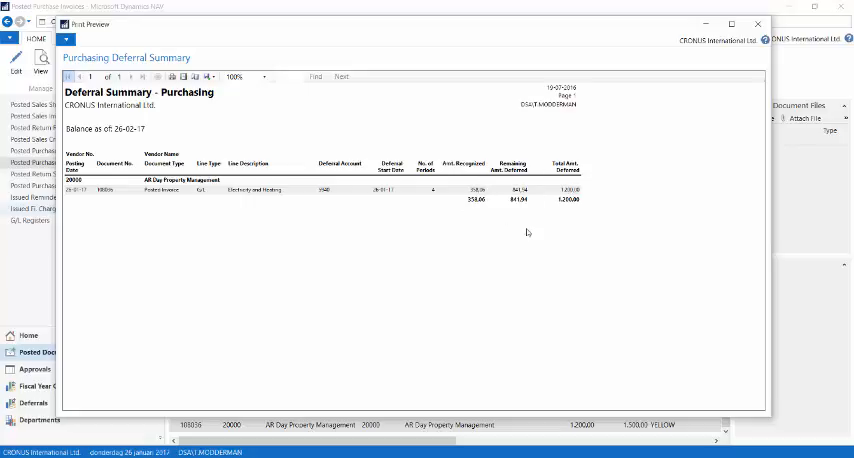